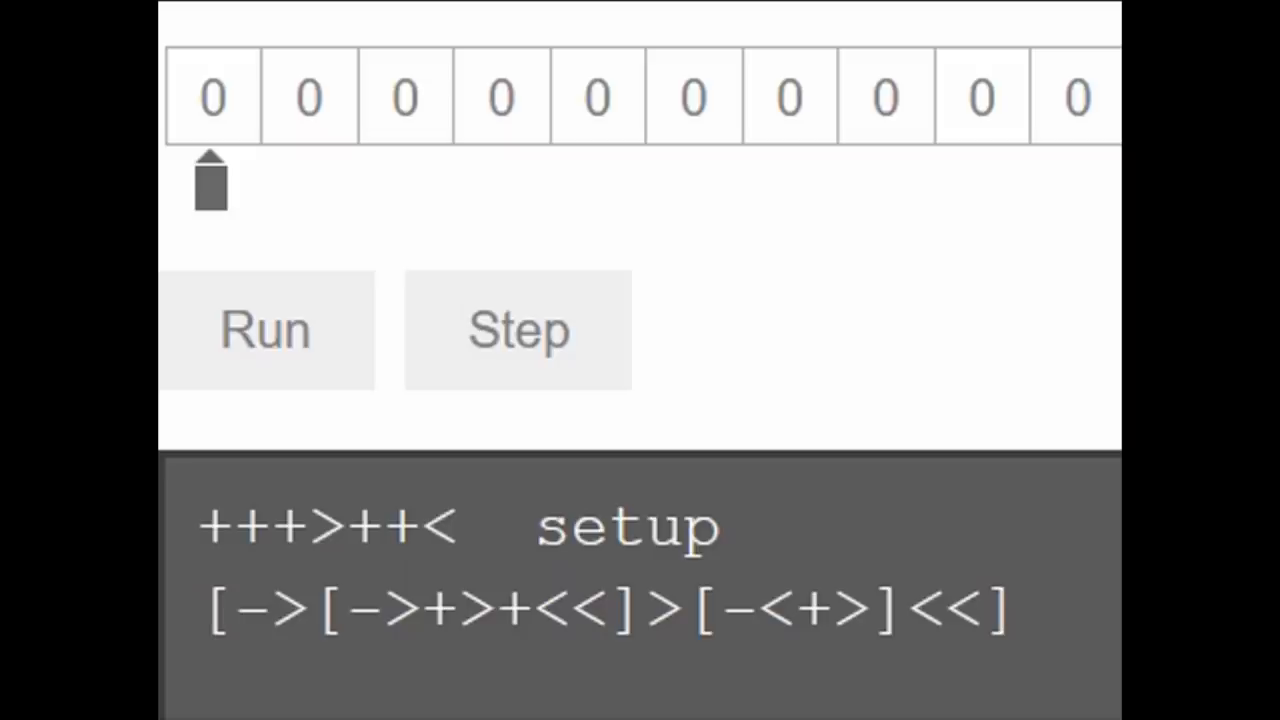
Run the multiply program so tape cells take values like 1 and 4
left_click(266, 330)
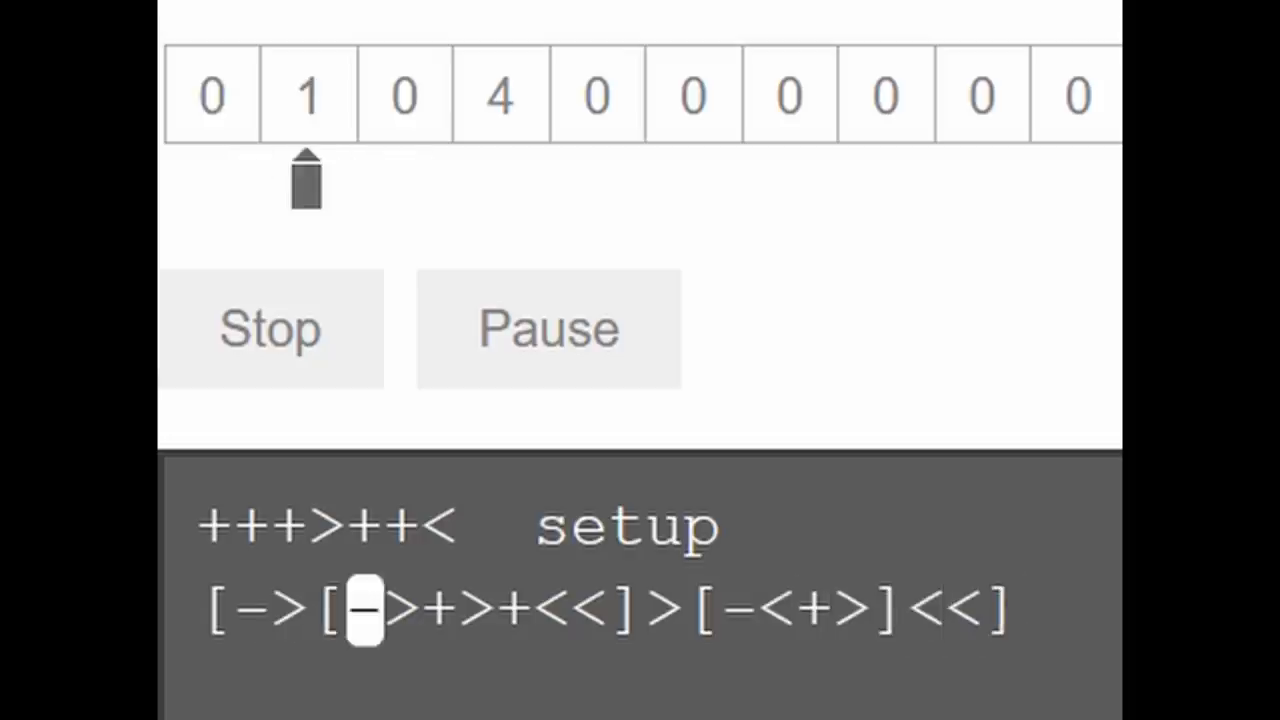
left_click(270, 330)
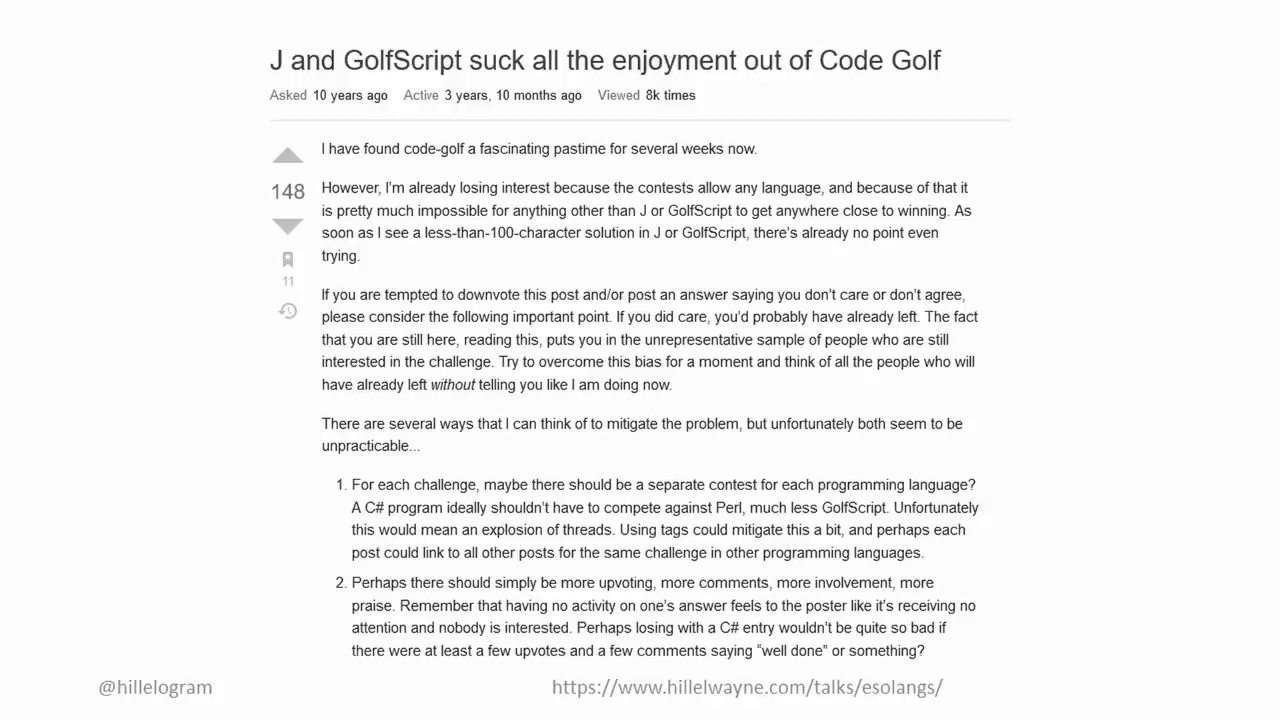
Advance the code-golf slides to the MetaGolfScript zero-byte program slide
key("Right")
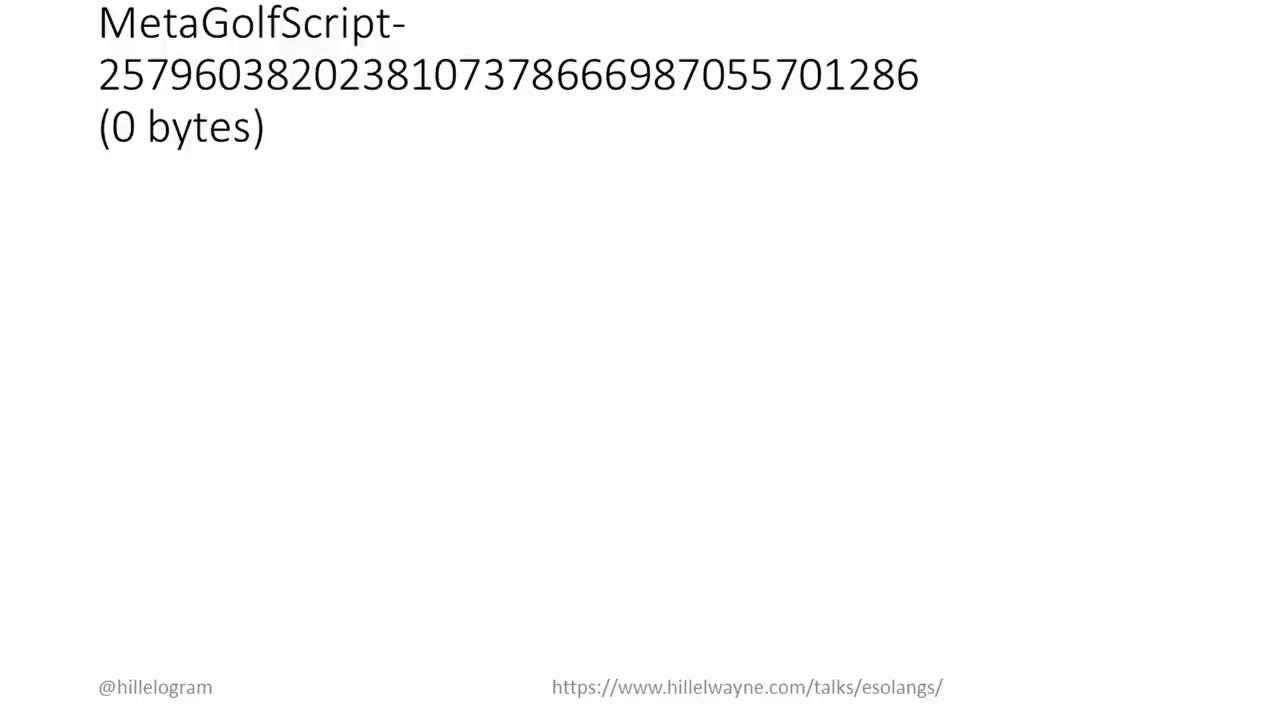
key("Right")
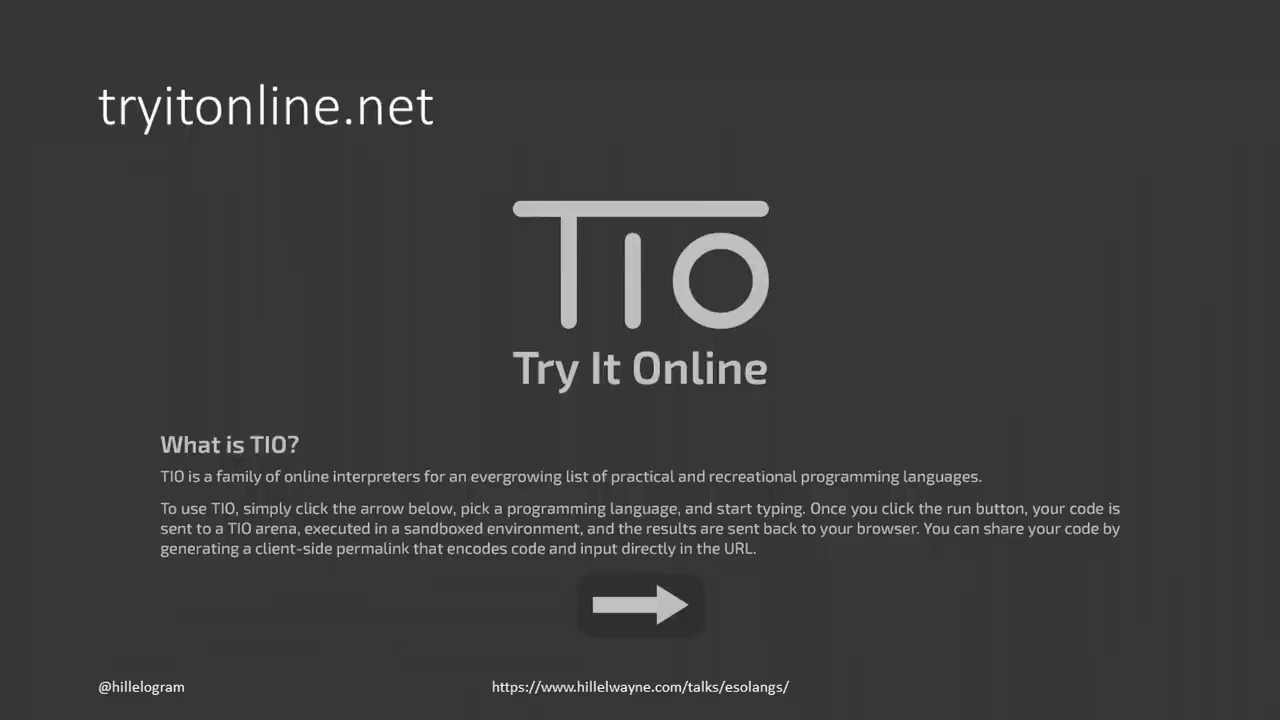
Advance to the Hexagony Try It Online run with input 23 giving output 1
left_click(640, 604)
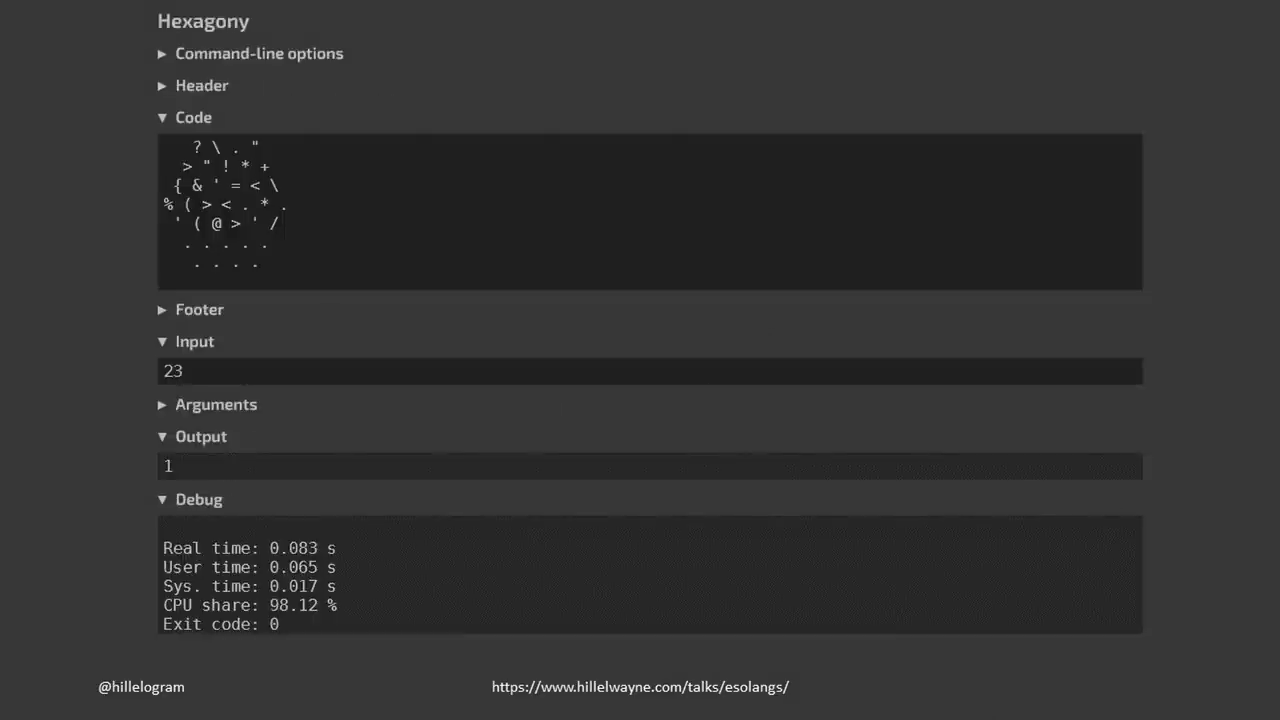